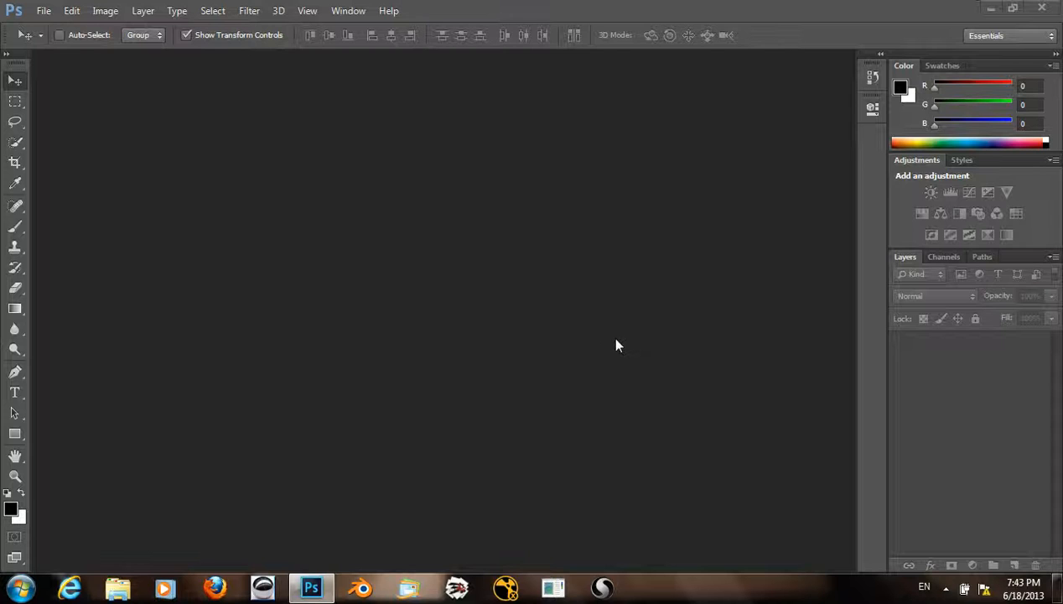
Open the peter_01 photo from the Photoshop CC Upsampling folder via File > Open.
click(43, 11)
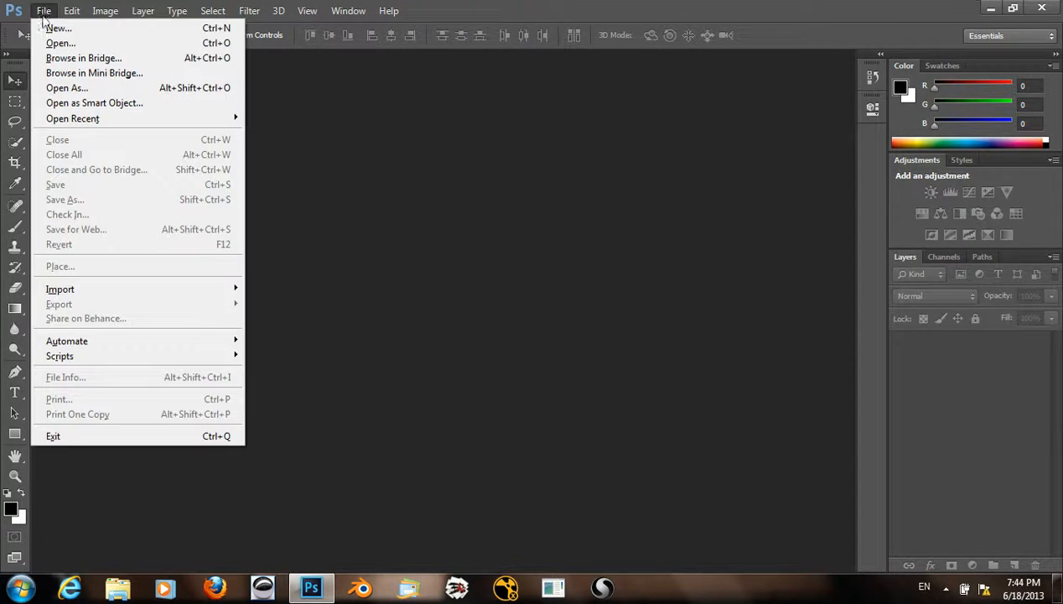
click(59, 43)
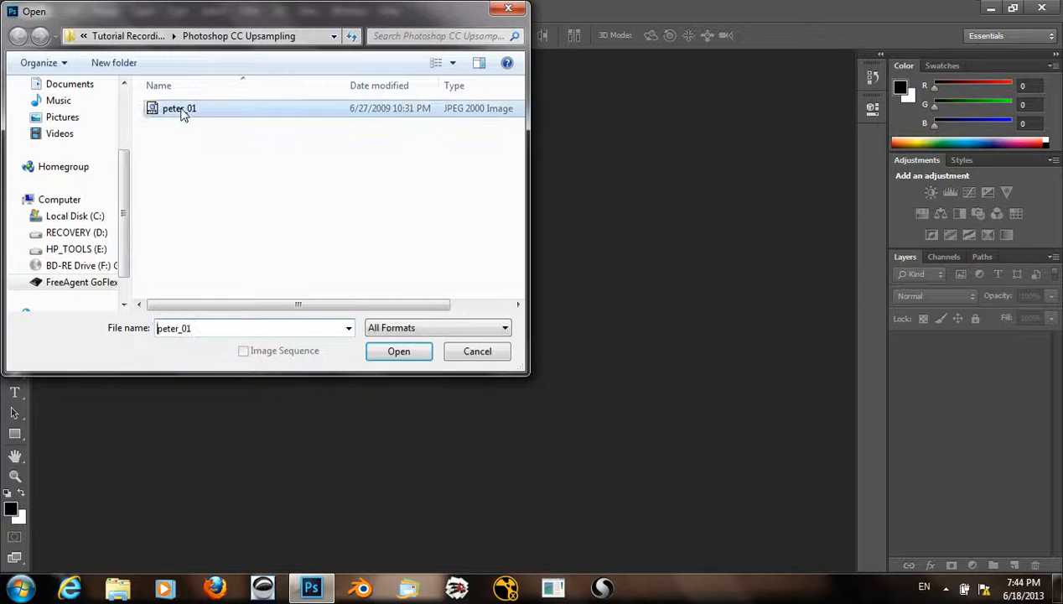
click(398, 351)
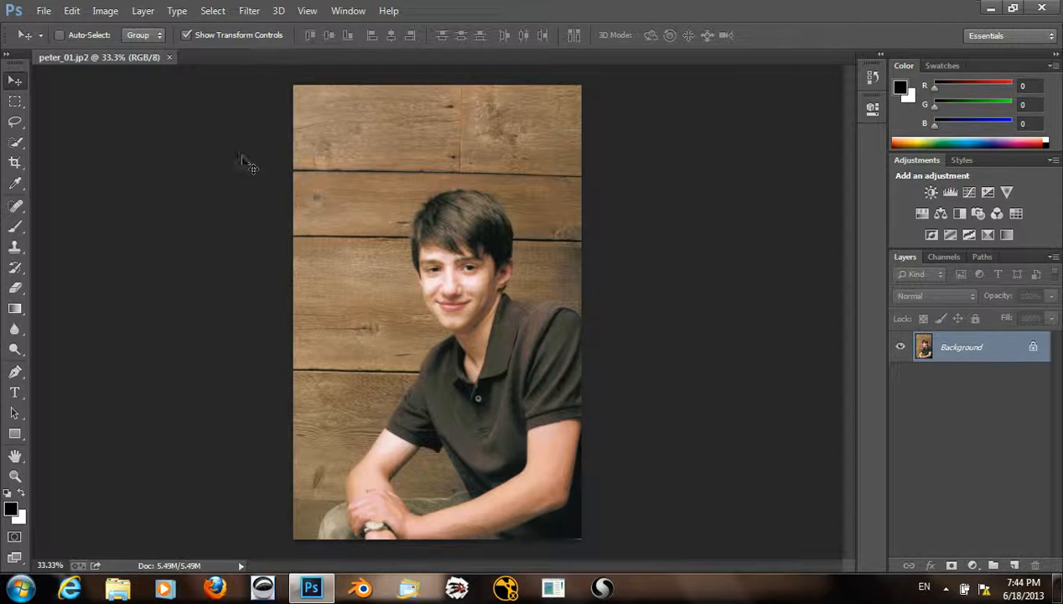
mouse_move(184, 109)
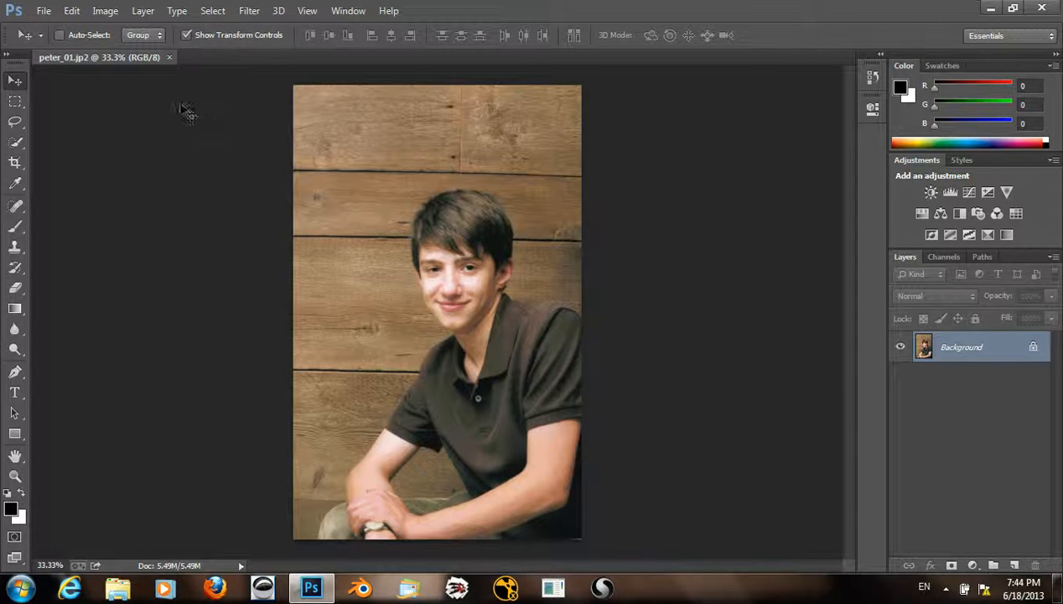
In Image Size, switch units to Percent and enter 200 for width and height (2214 × 3466 px).
click(105, 11)
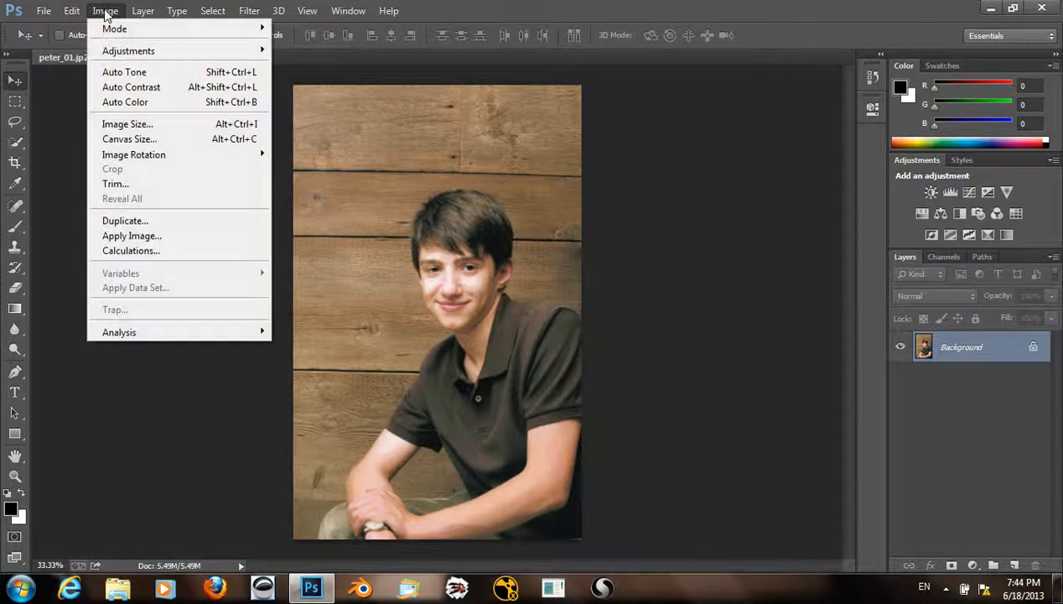
mouse_move(127, 123)
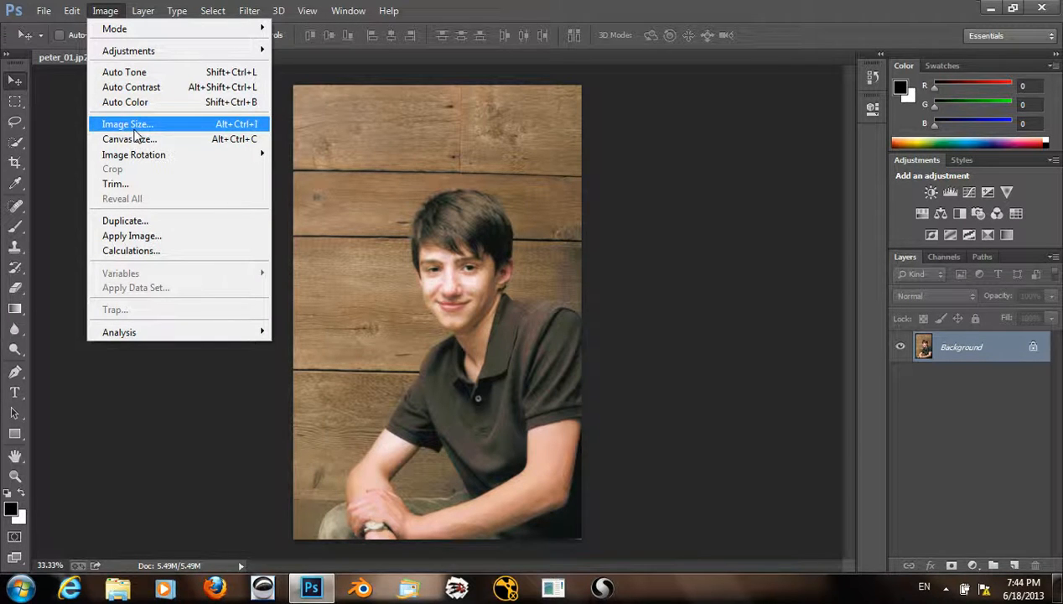
click(127, 124)
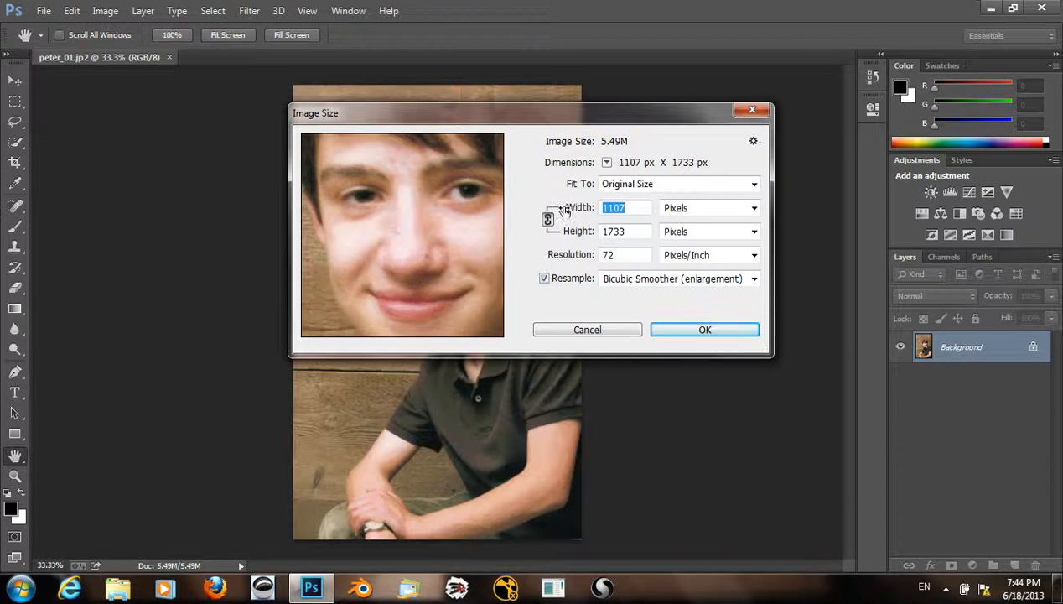
click(675, 184)
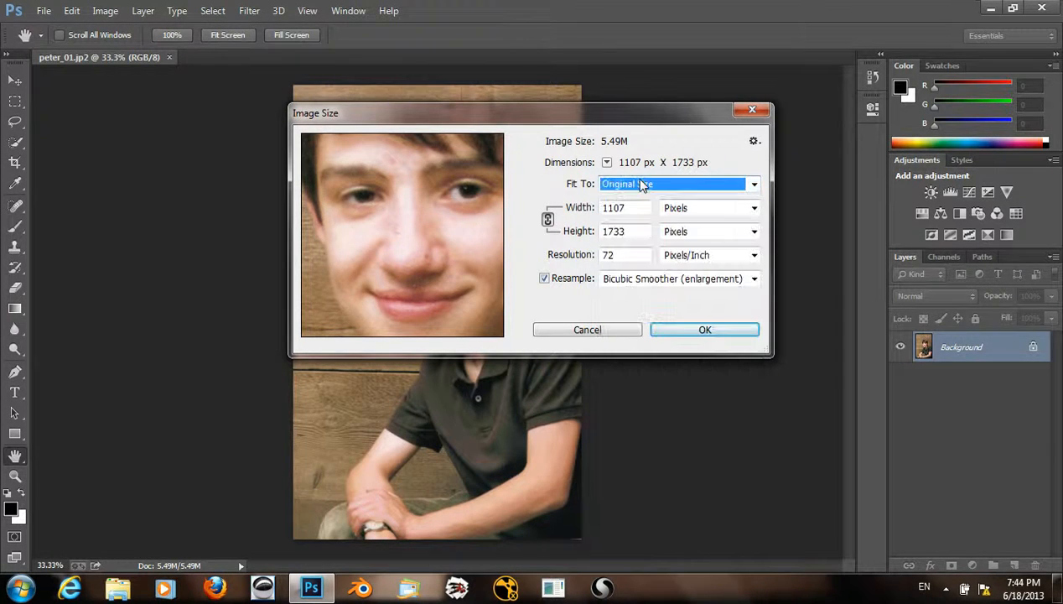
click(753, 208)
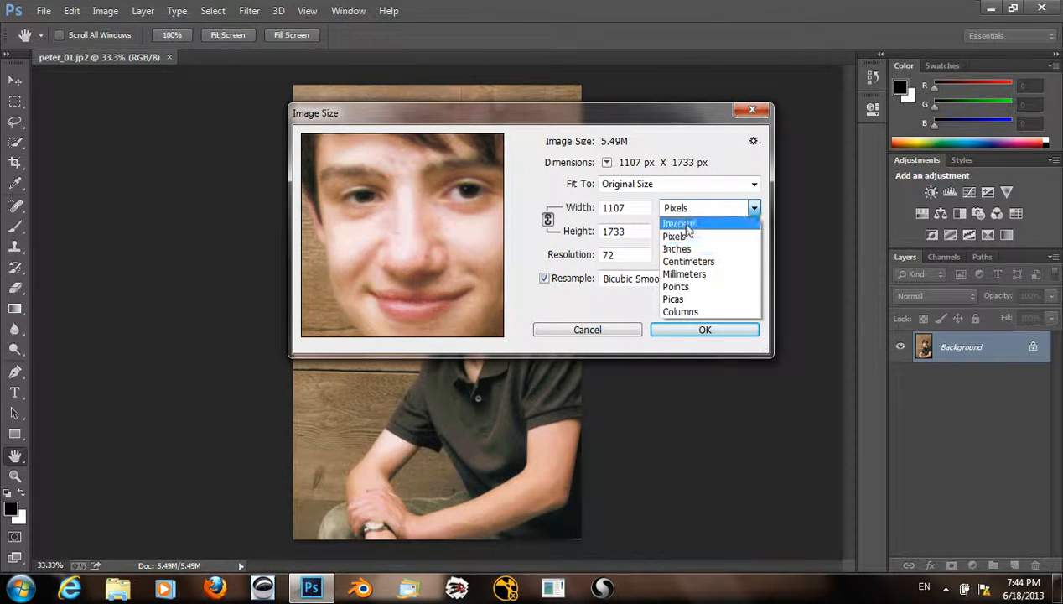
click(679, 223)
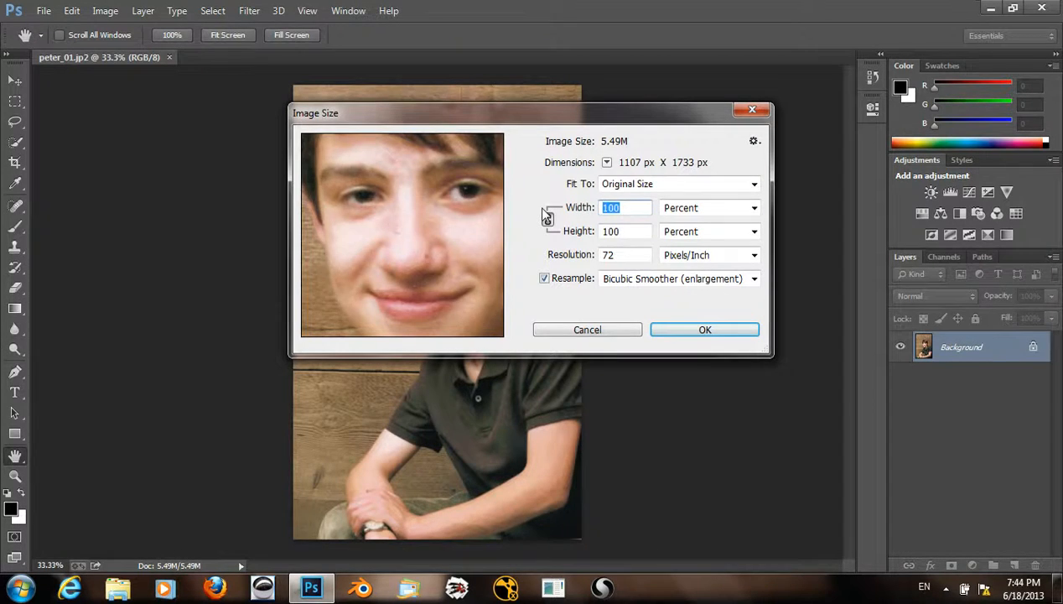
text(200)
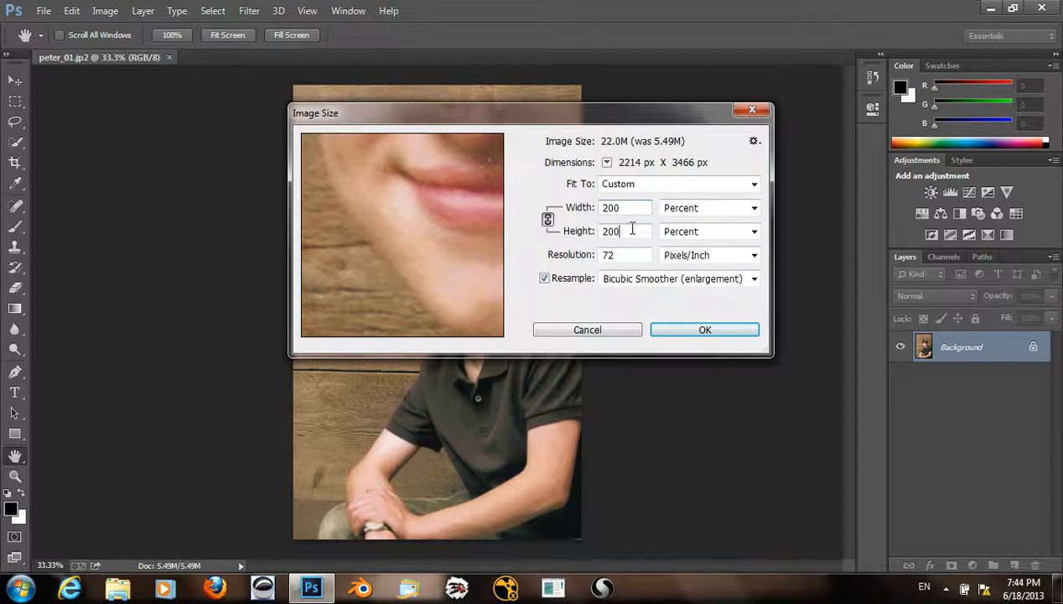
triple_click(624, 230)
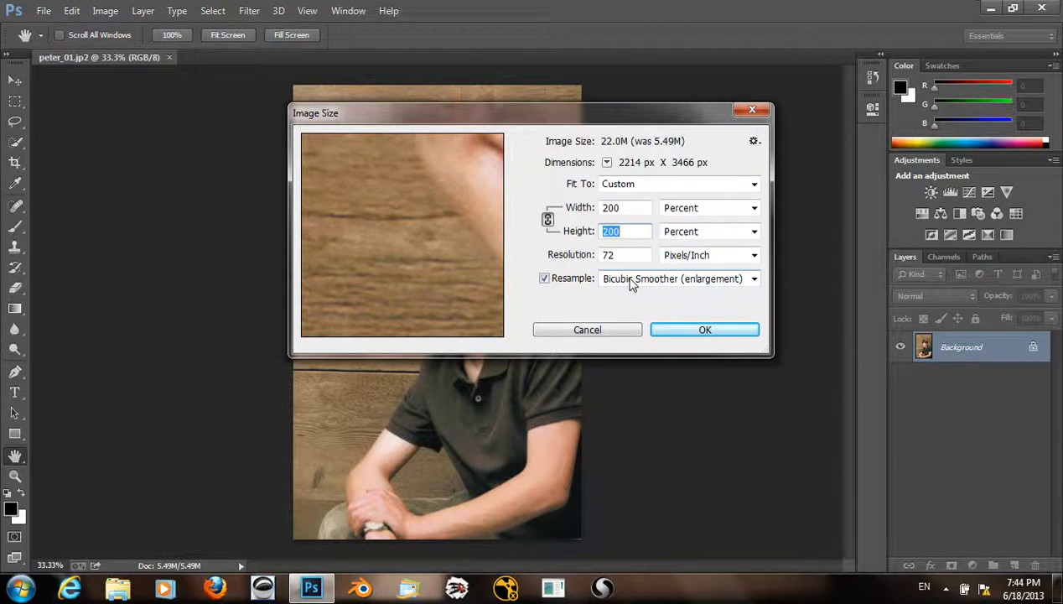
mouse_move(622, 290)
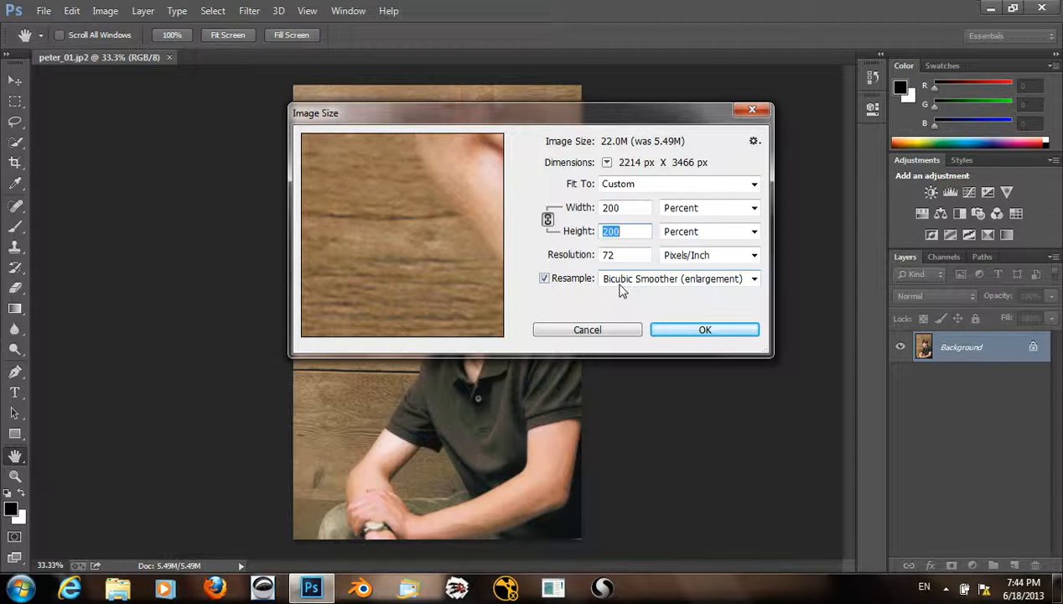
Compare Preserve Details resampling against Bicubic Smoother, returning to Preserve Details.
click(754, 278)
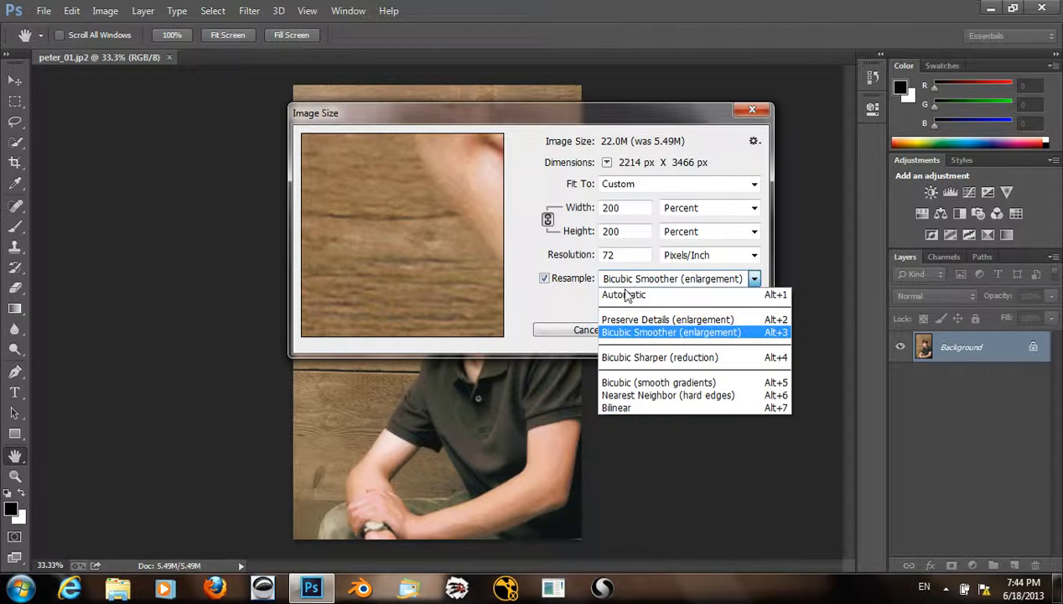
mouse_move(667, 320)
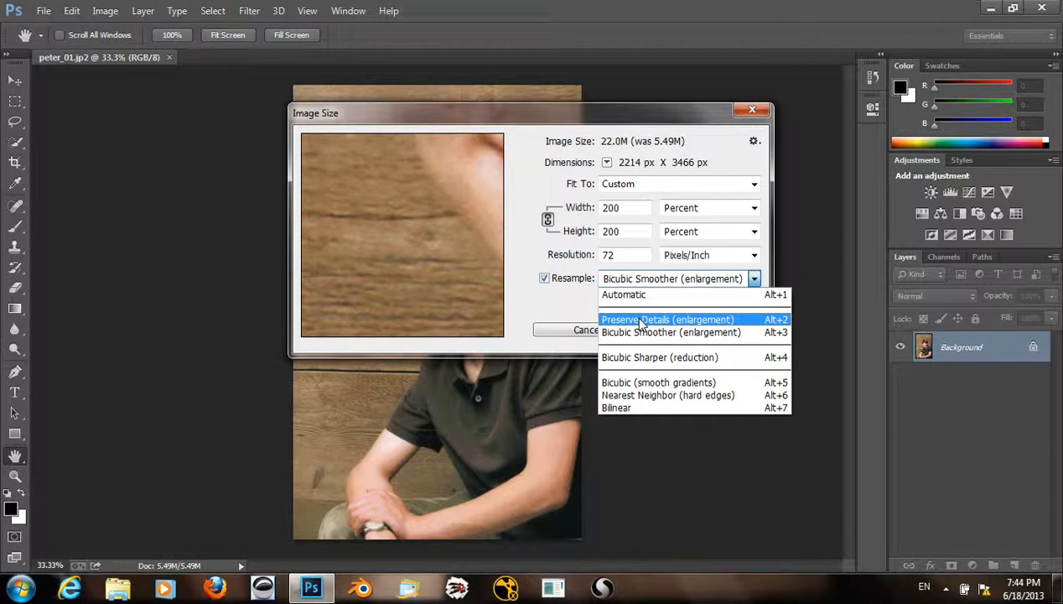
click(667, 319)
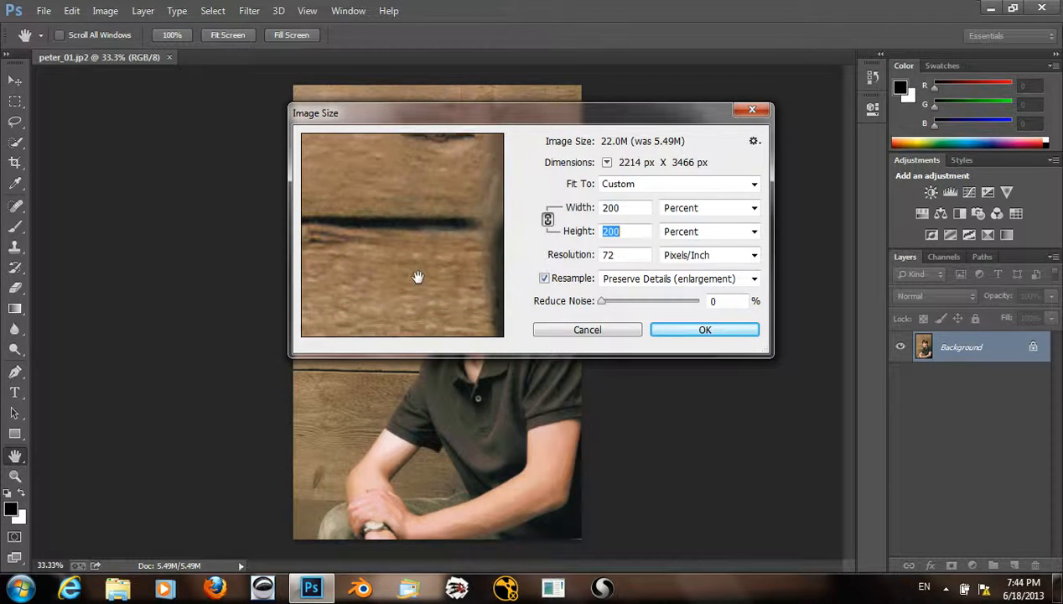
click(753, 279)
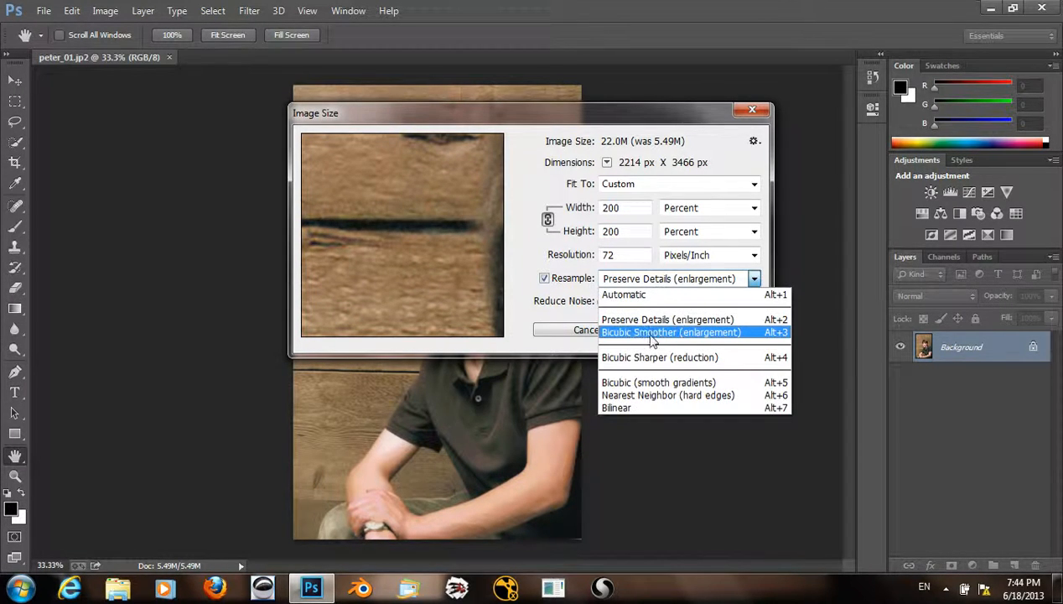
click(671, 332)
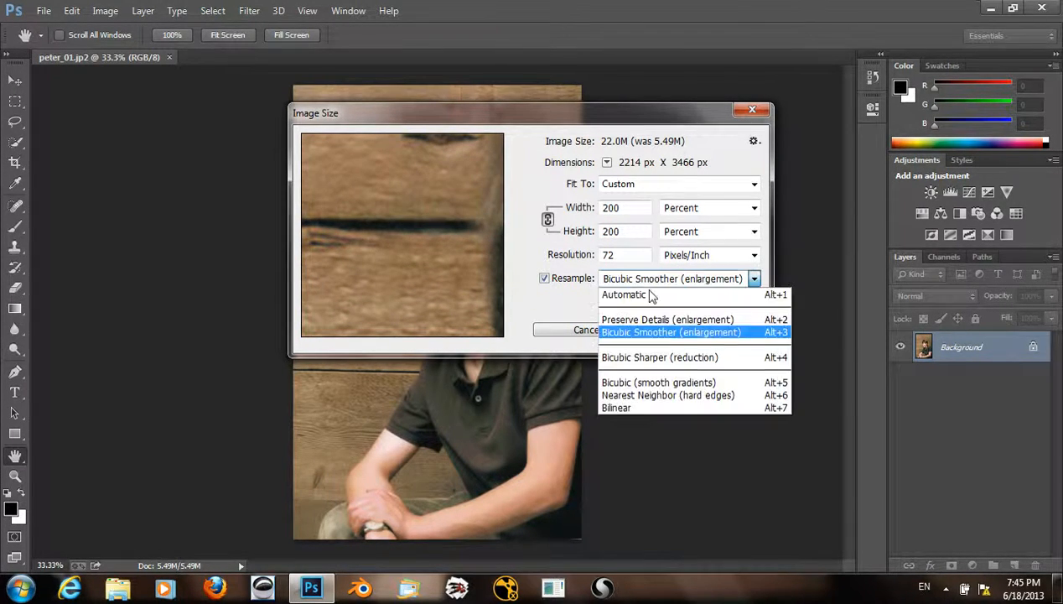
click(668, 319)
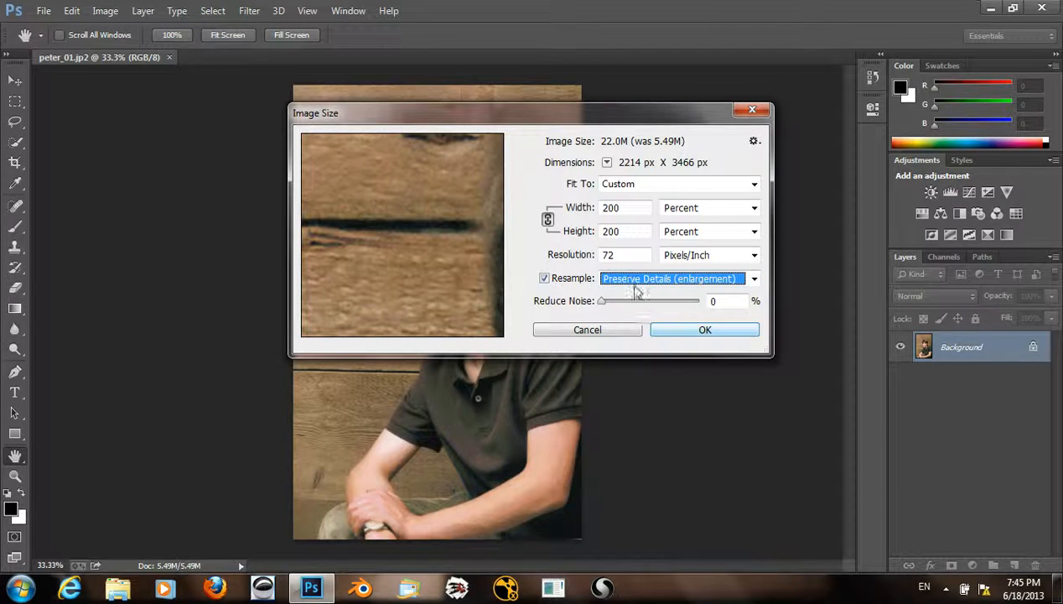
Try Nearest Neighbor and Bilinear resampling, then settle on Preserve Details (enlargement).
click(753, 279)
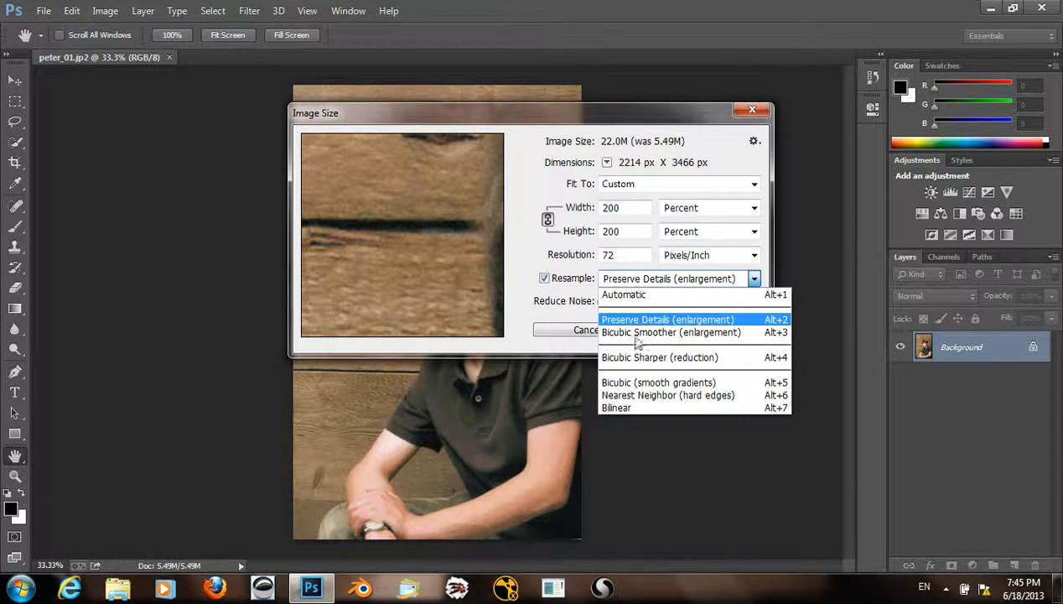
mouse_move(669, 395)
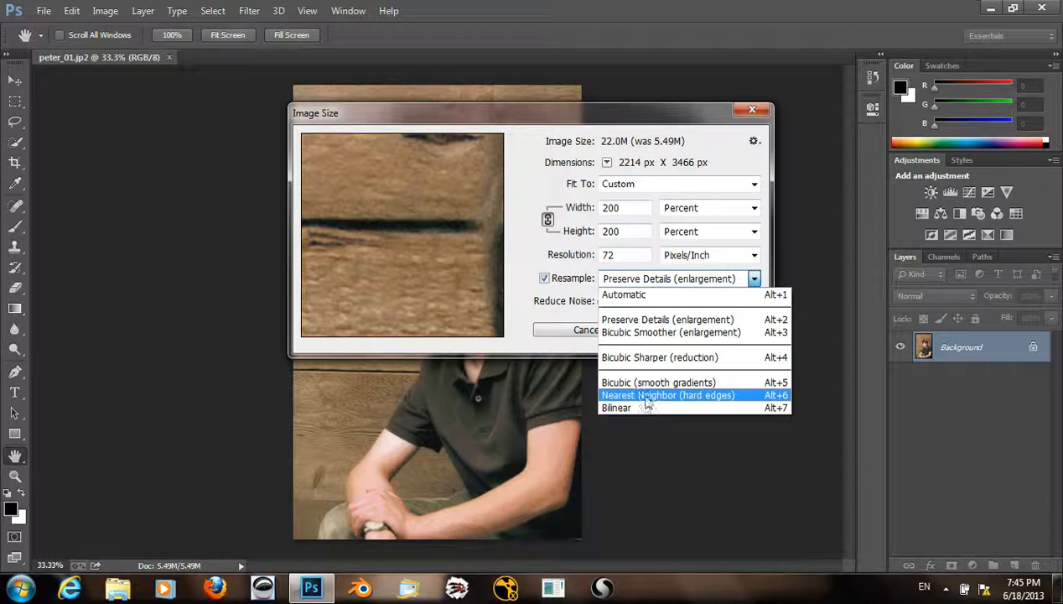
click(667, 395)
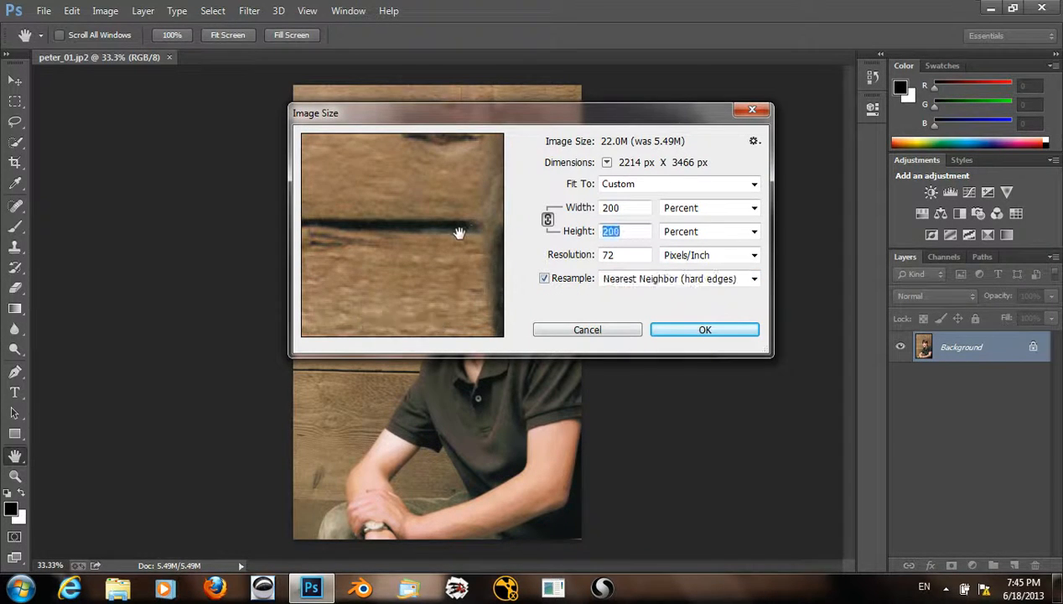
click(752, 279)
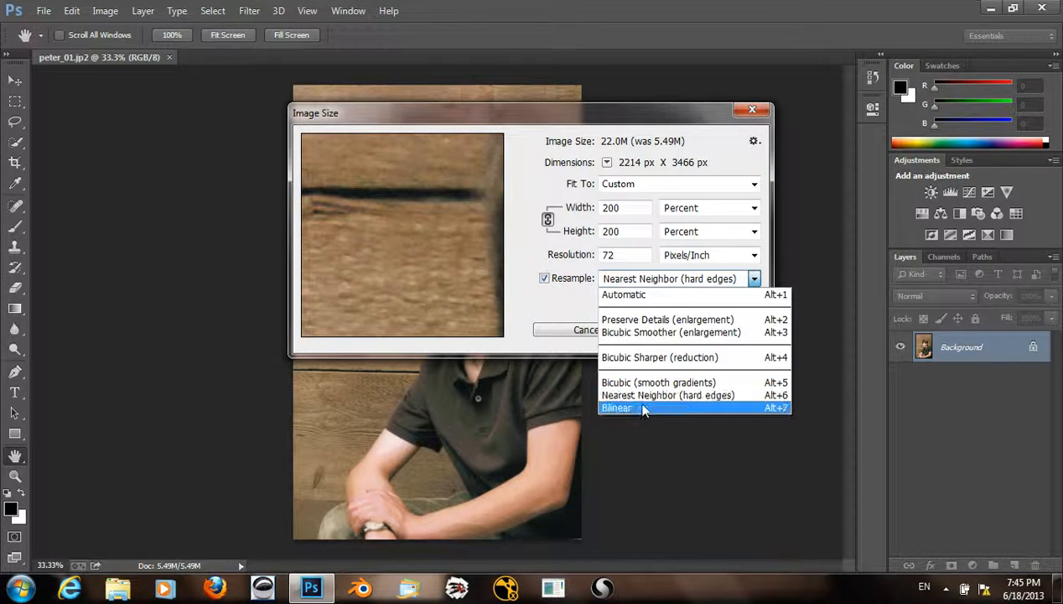
click(616, 407)
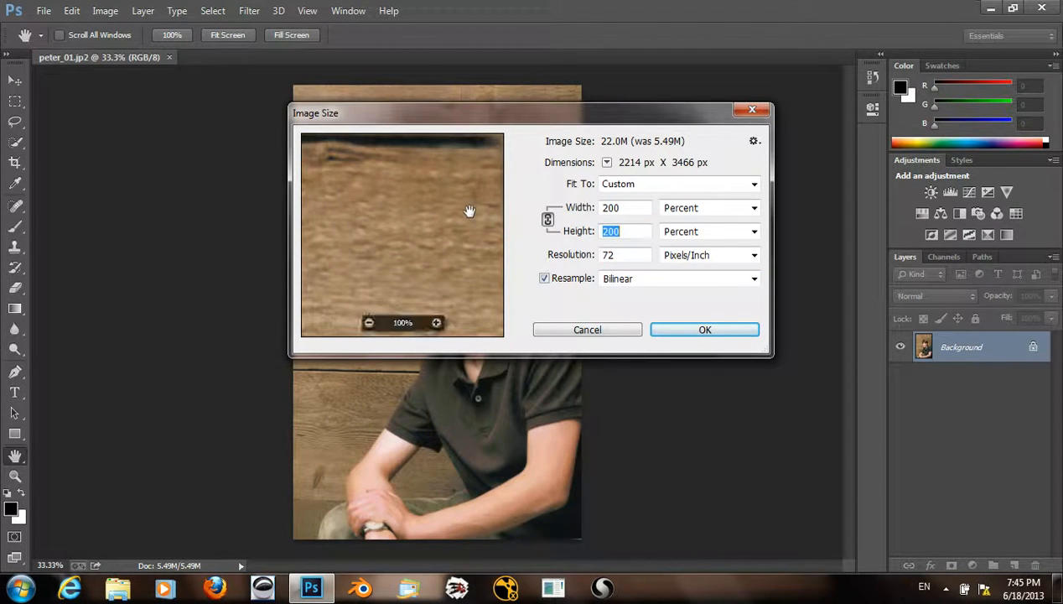
click(752, 278)
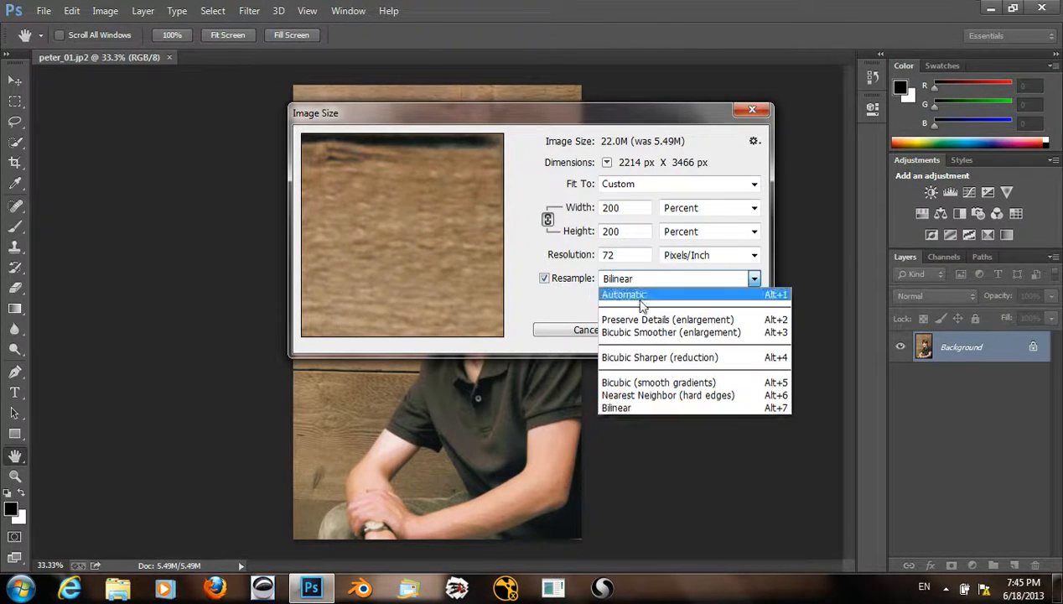
click(617, 407)
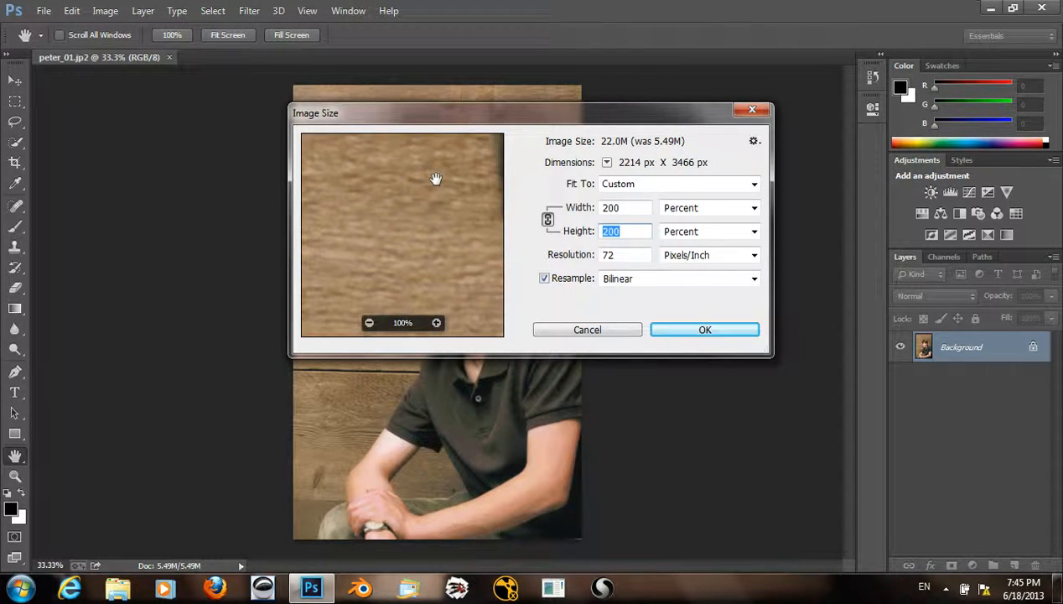
click(753, 279)
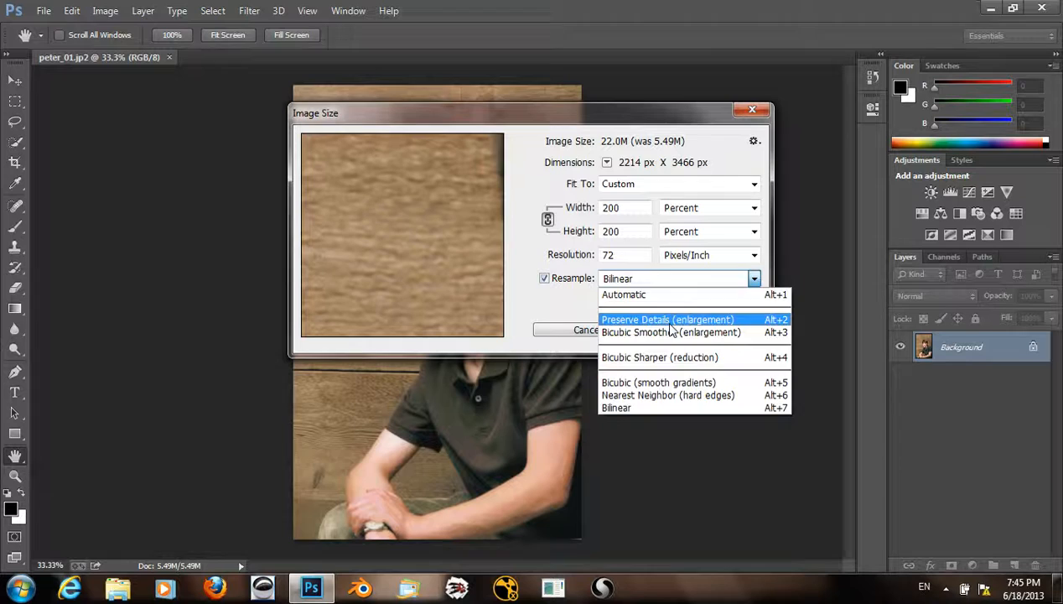
click(667, 319)
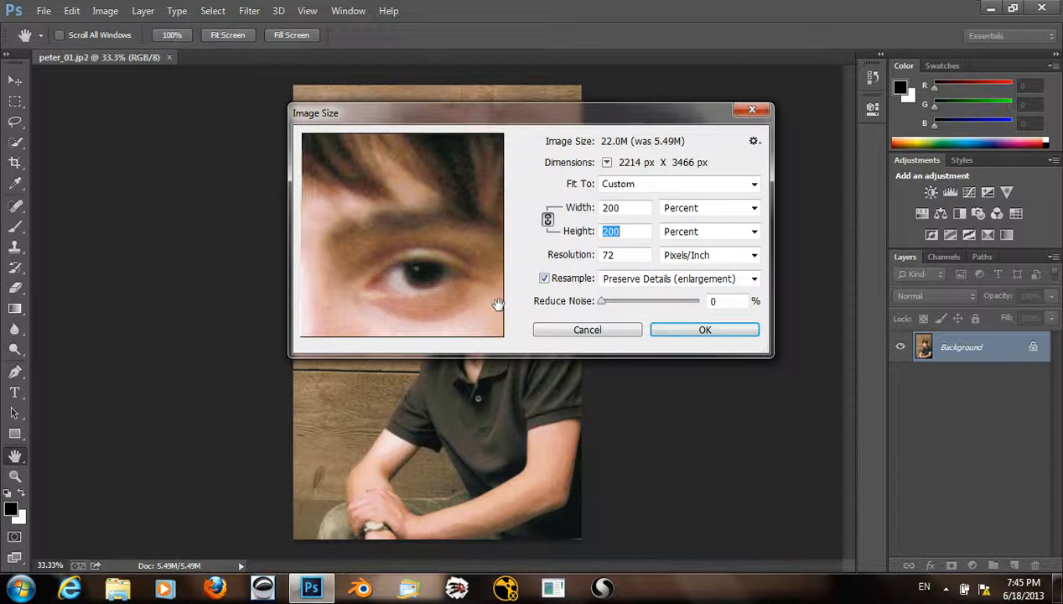
mouse_move(621, 255)
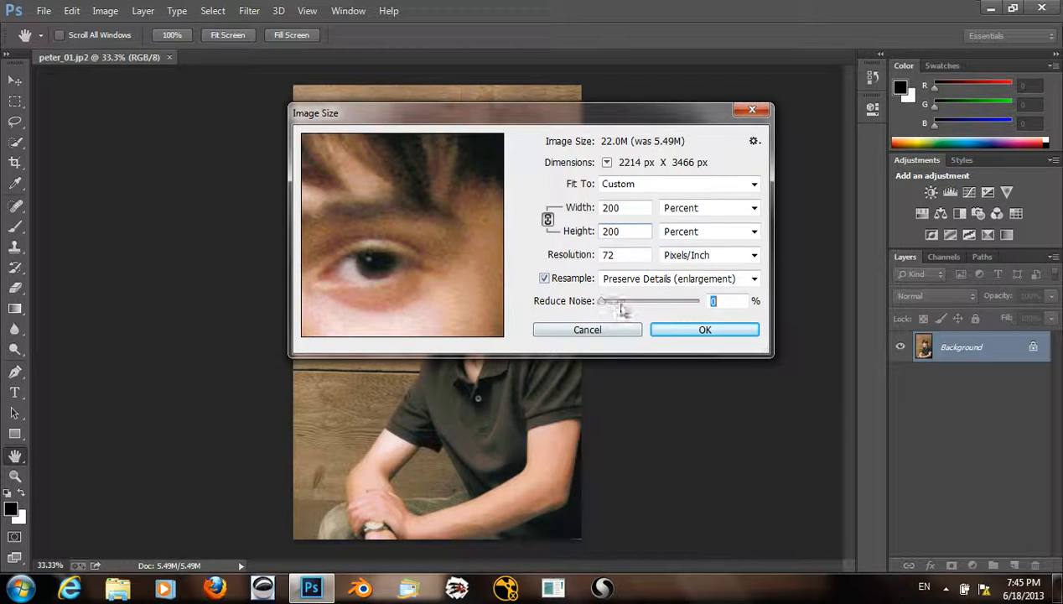
Raise Reduce Noise to 18%, check the preview, and apply the 200% enlargement.
drag(612, 301, 643, 300)
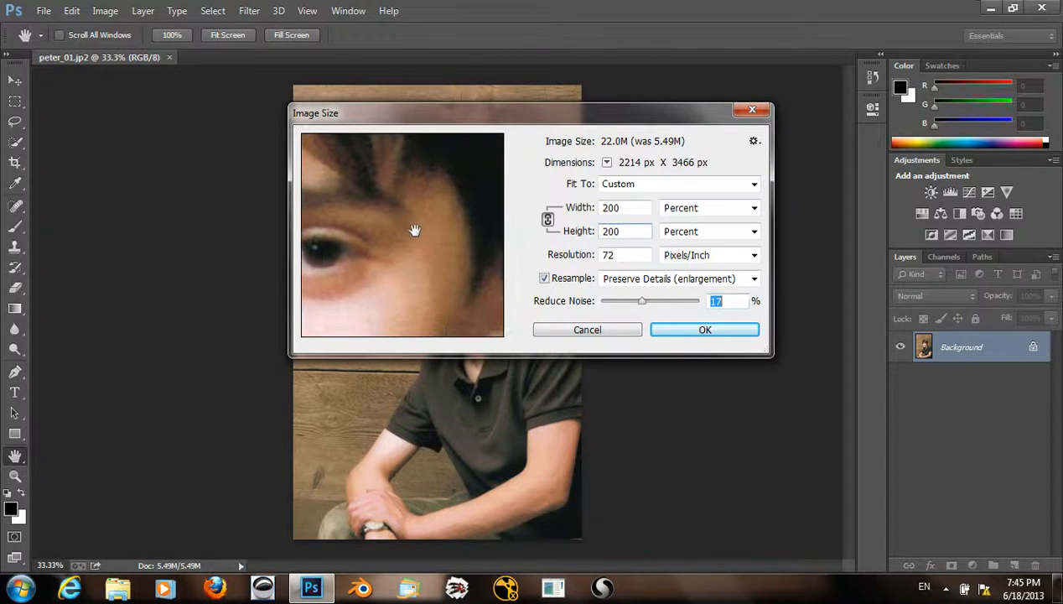
drag(414, 230, 382, 319)
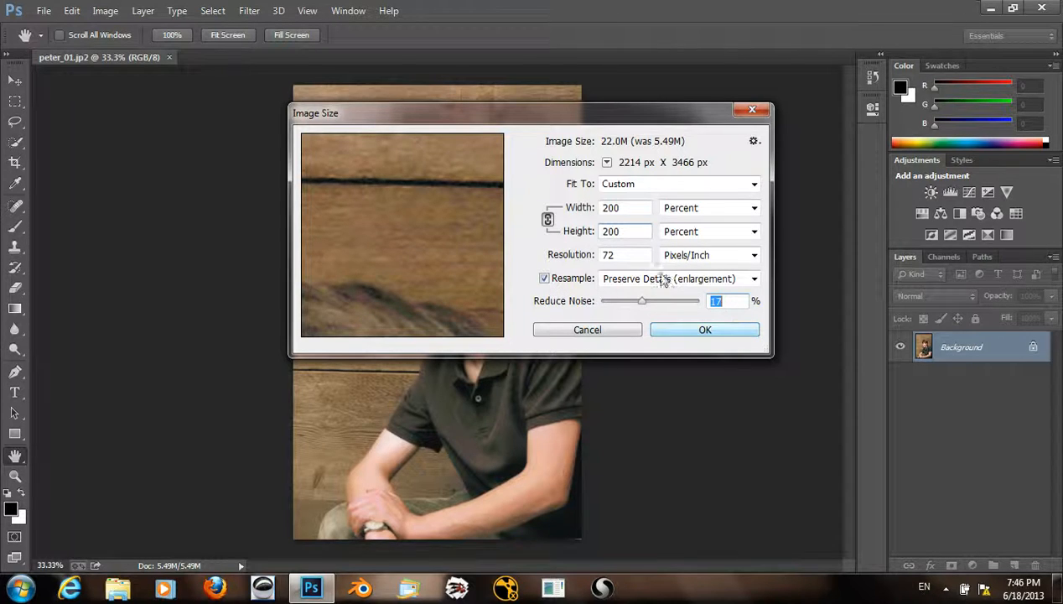
drag(642, 301, 645, 301)
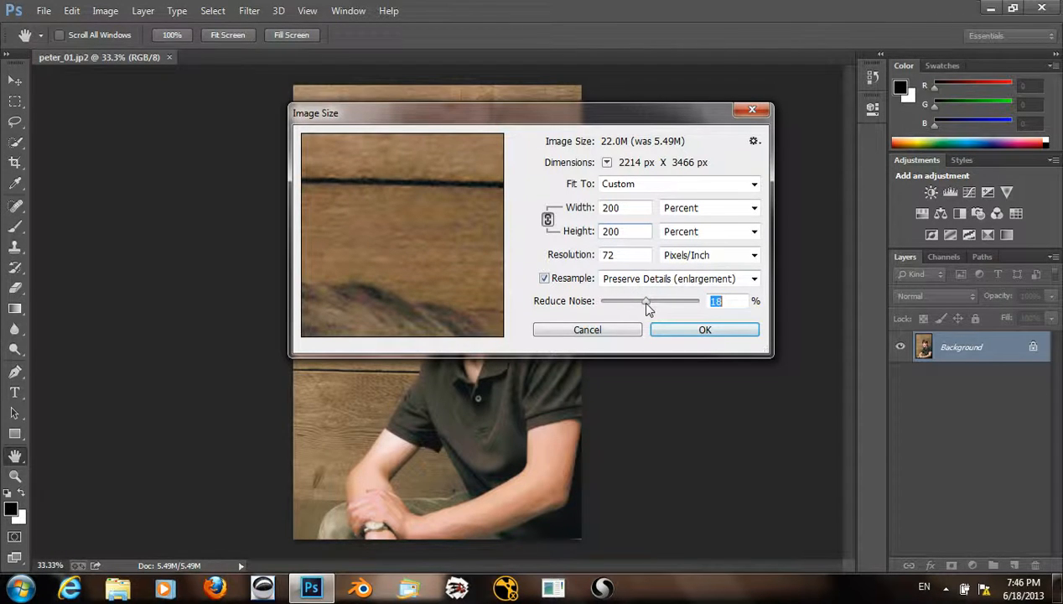
click(704, 329)
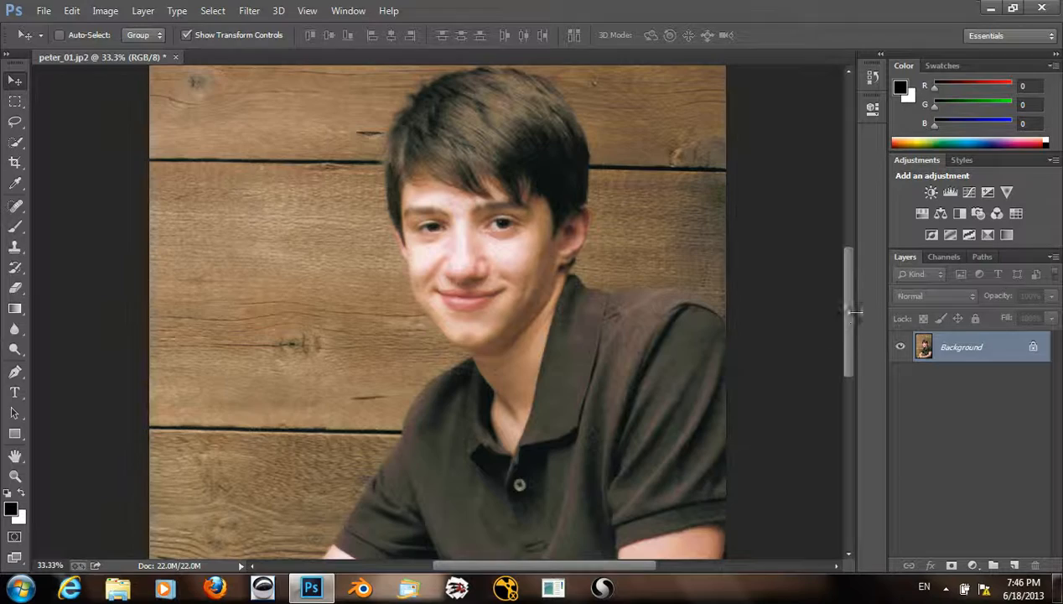
Scroll down through the enlarged portrait to inspect it.
scroll(down, 3)
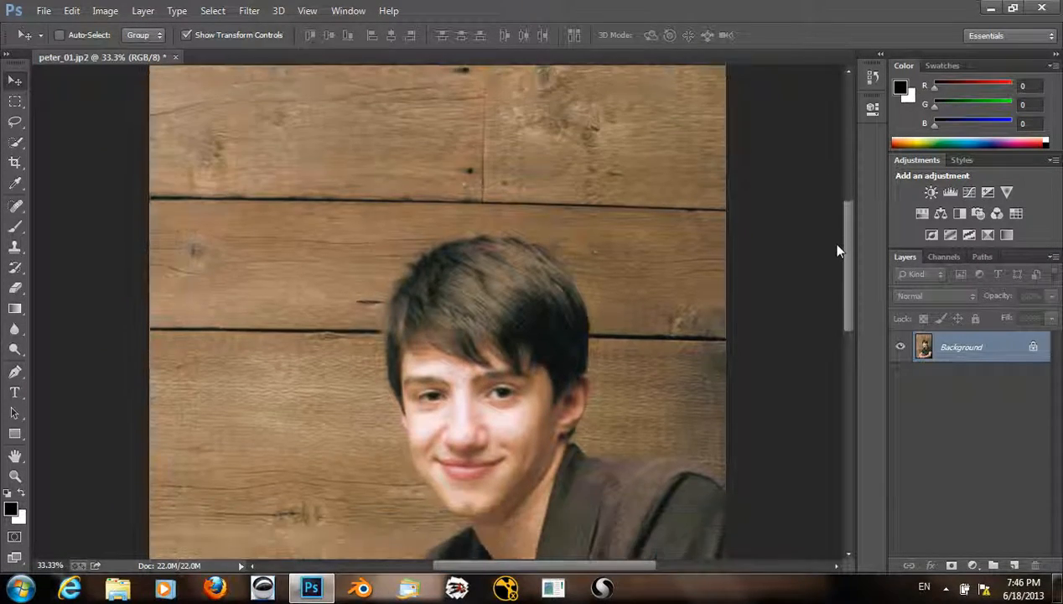
scroll(down, 3)
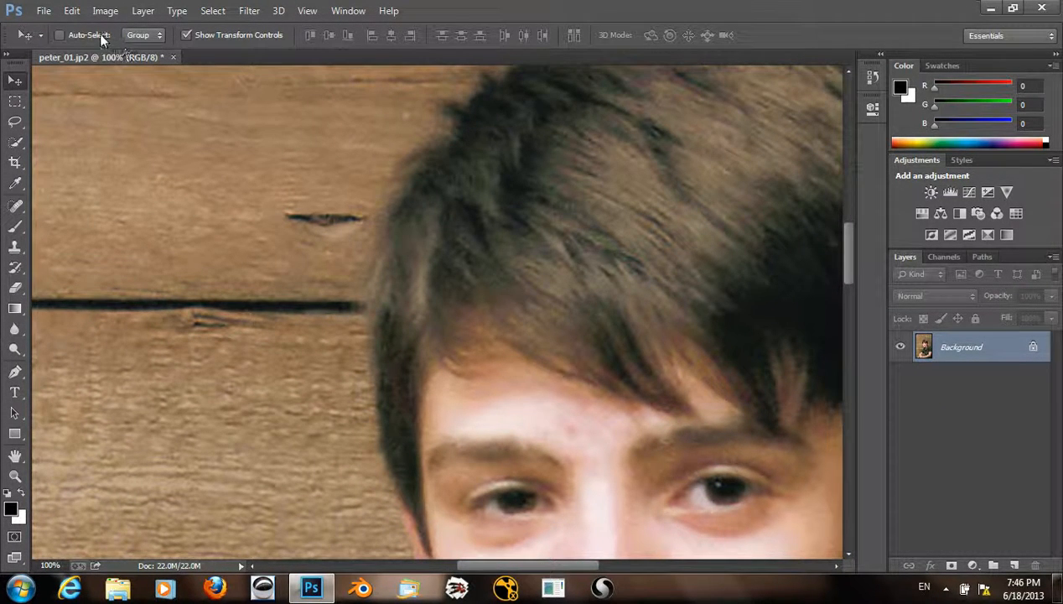
mouse_move(134, 149)
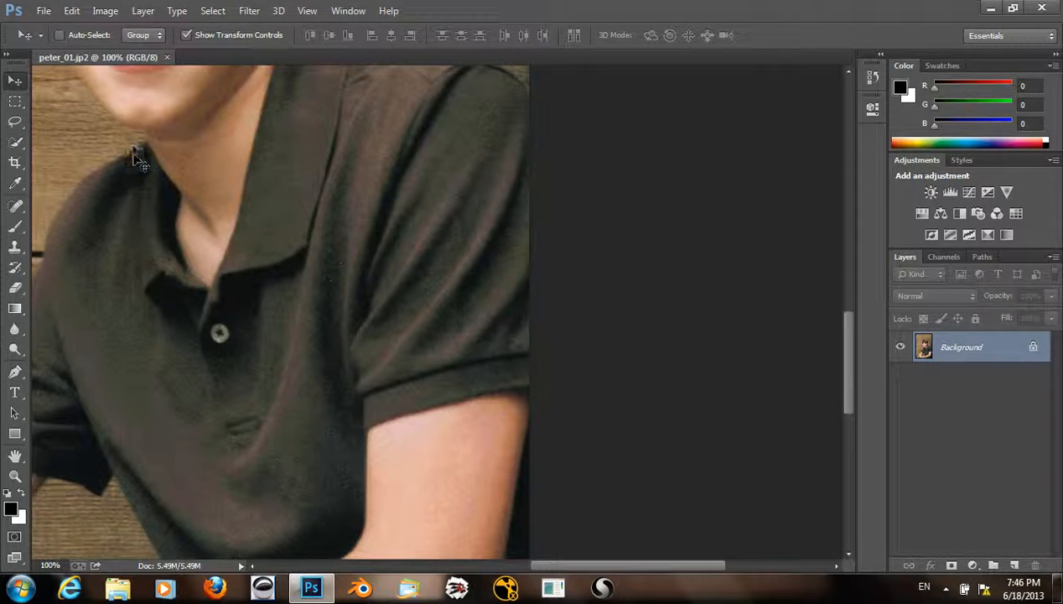
scroll(up, 3)
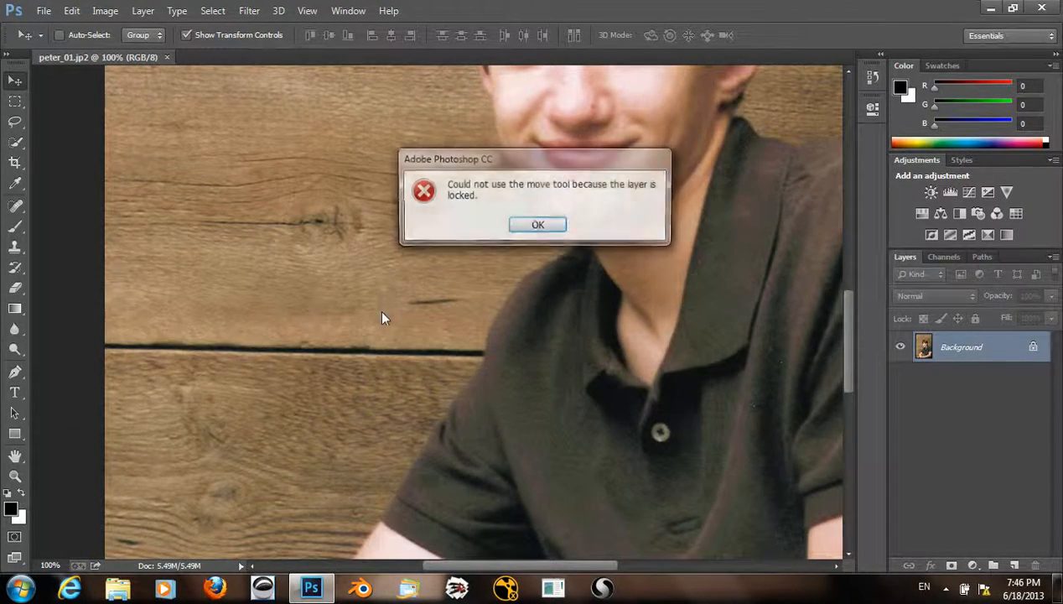
click(537, 224)
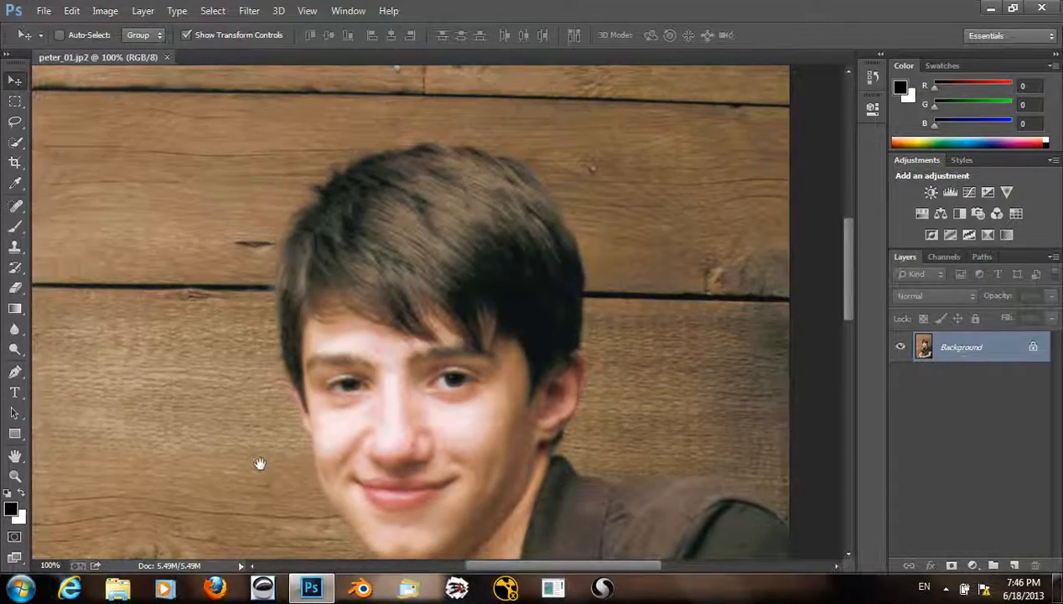
drag(261, 464, 428, 265)
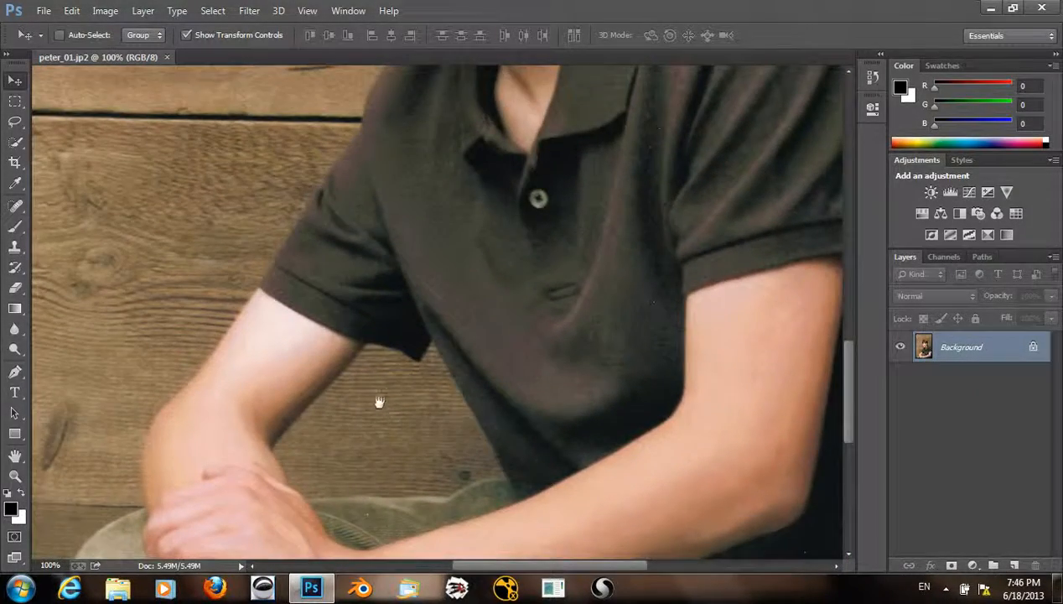
drag(379, 401, 329, 412)
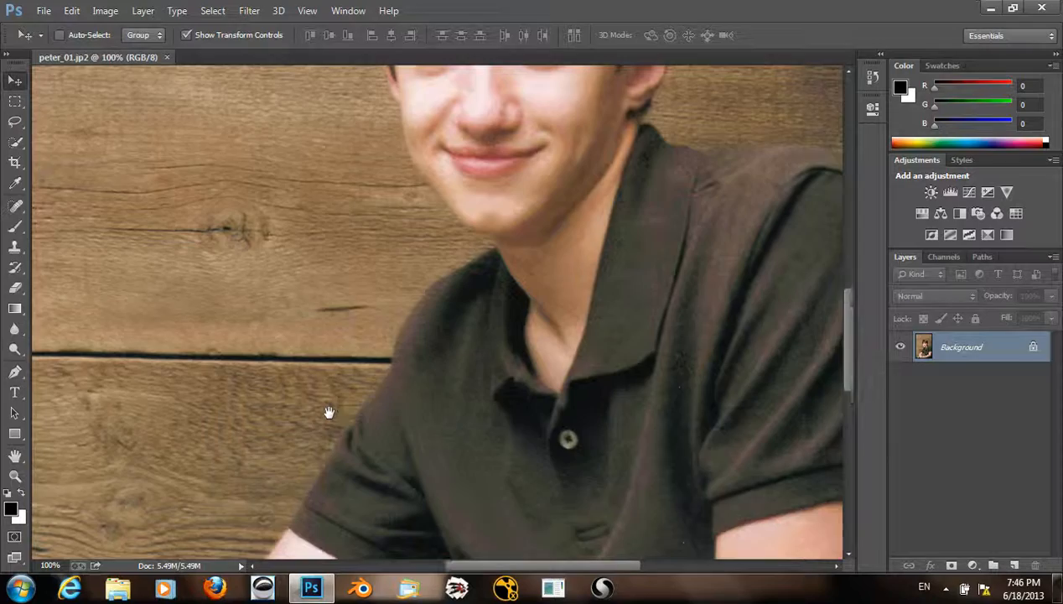